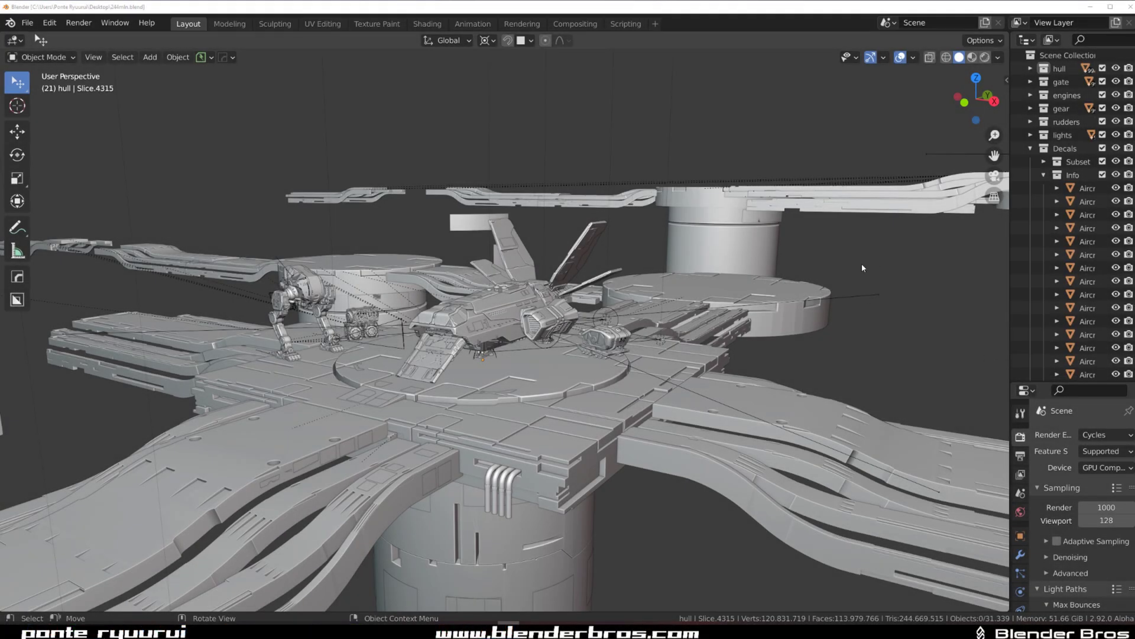
pyautogui.moveTo(609, 289)
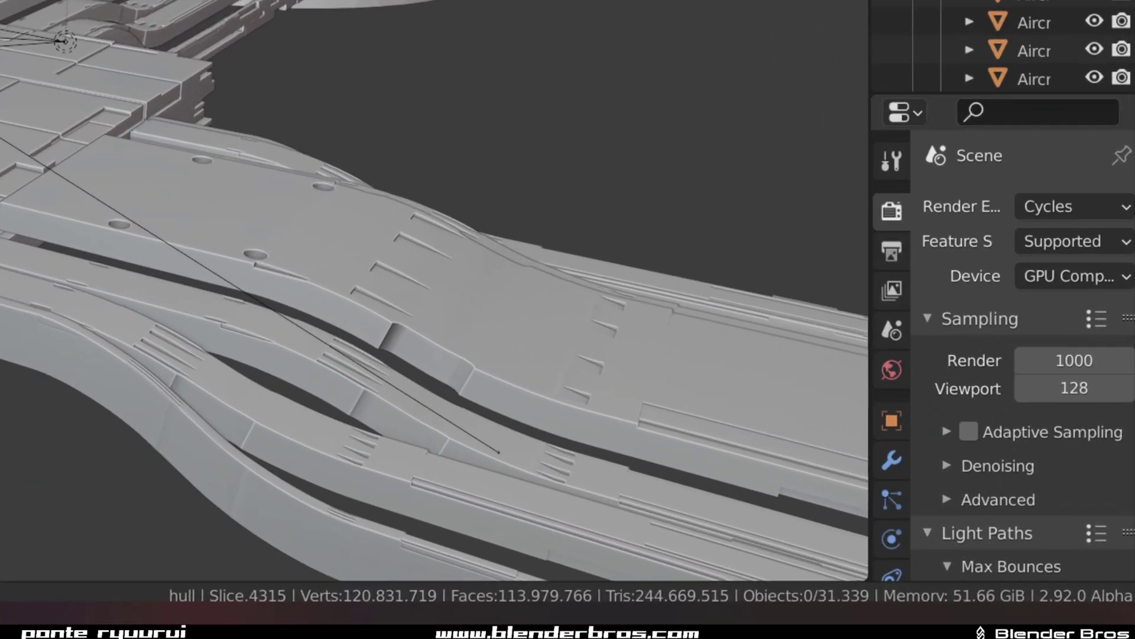
pyautogui.moveTo(784, 541)
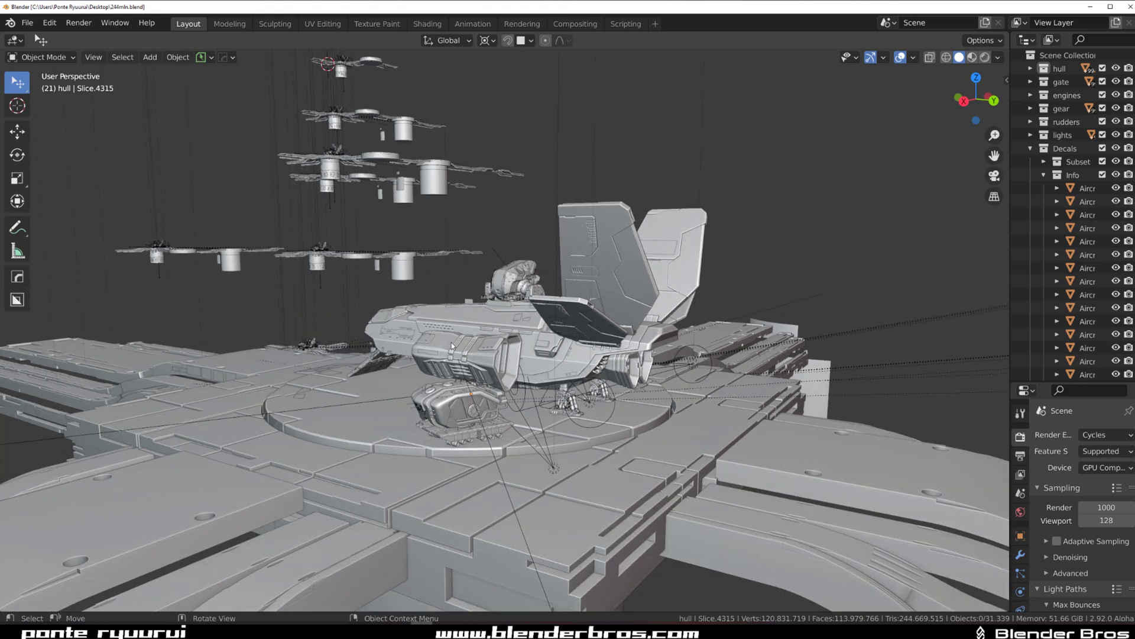
pyautogui.moveTo(502, 336)
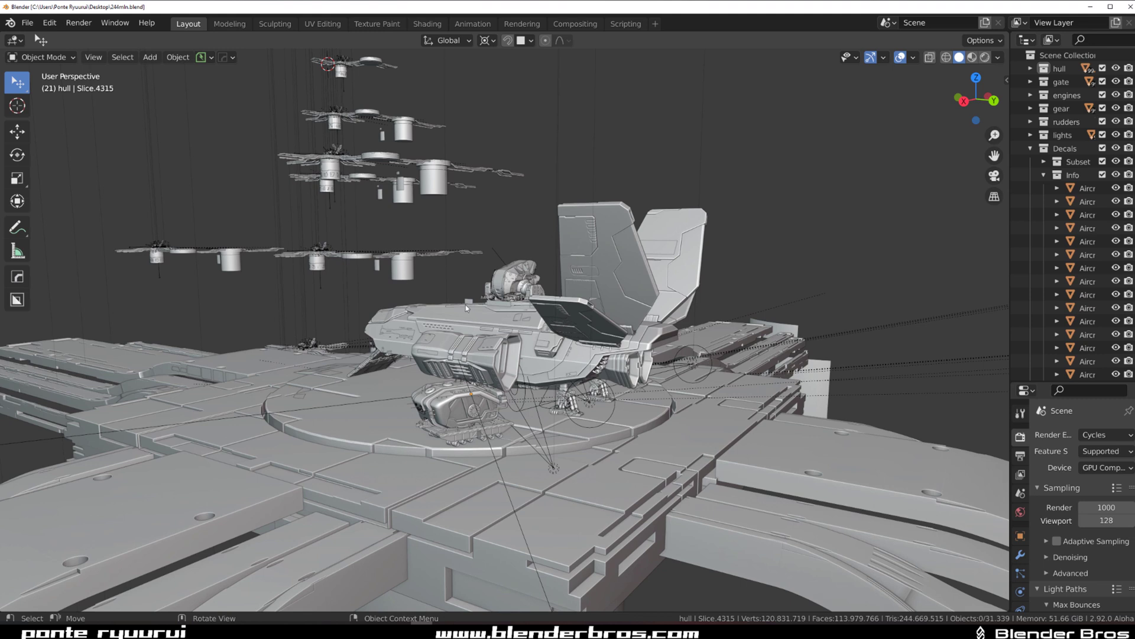
pyautogui.moveTo(396, 168)
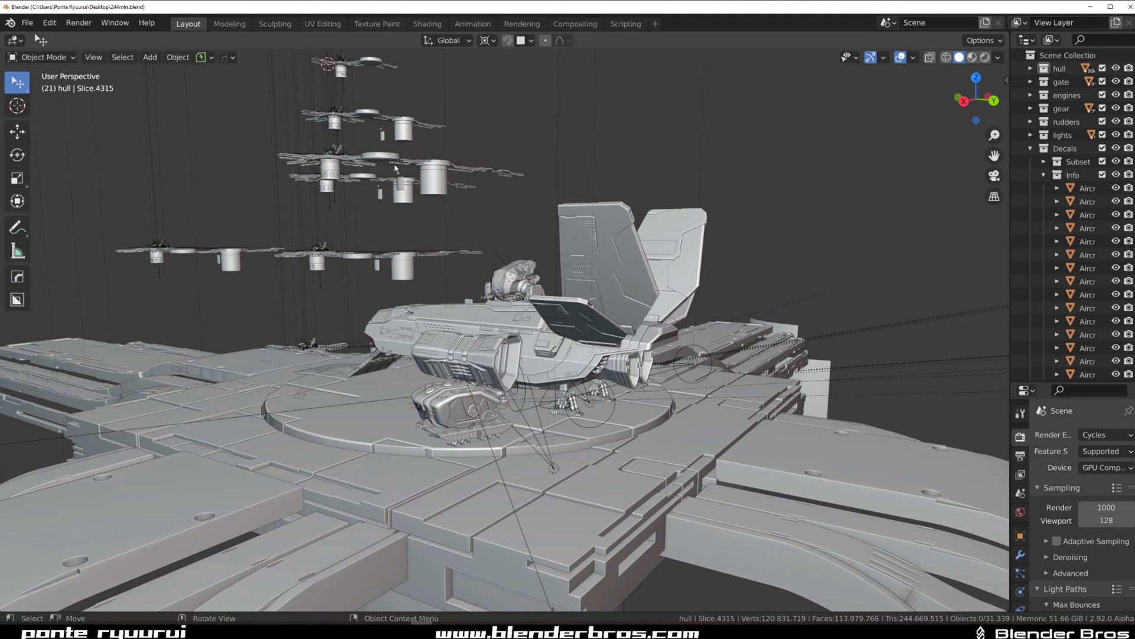
pyautogui.moveTo(397, 168)
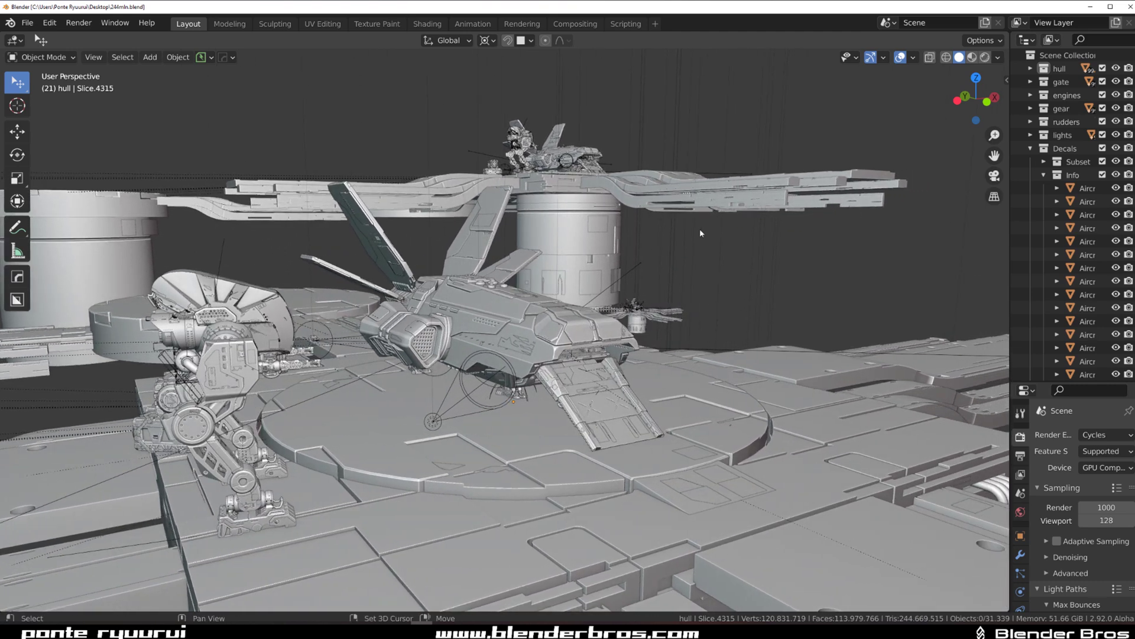
pyautogui.moveTo(651, 262)
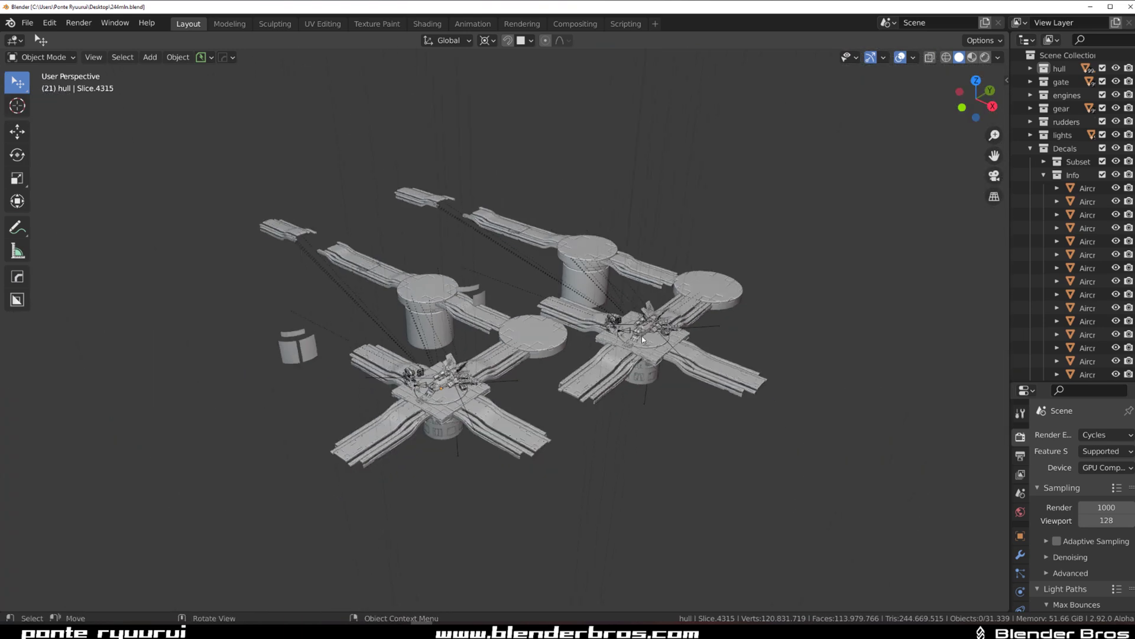
pyautogui.moveTo(720, 341)
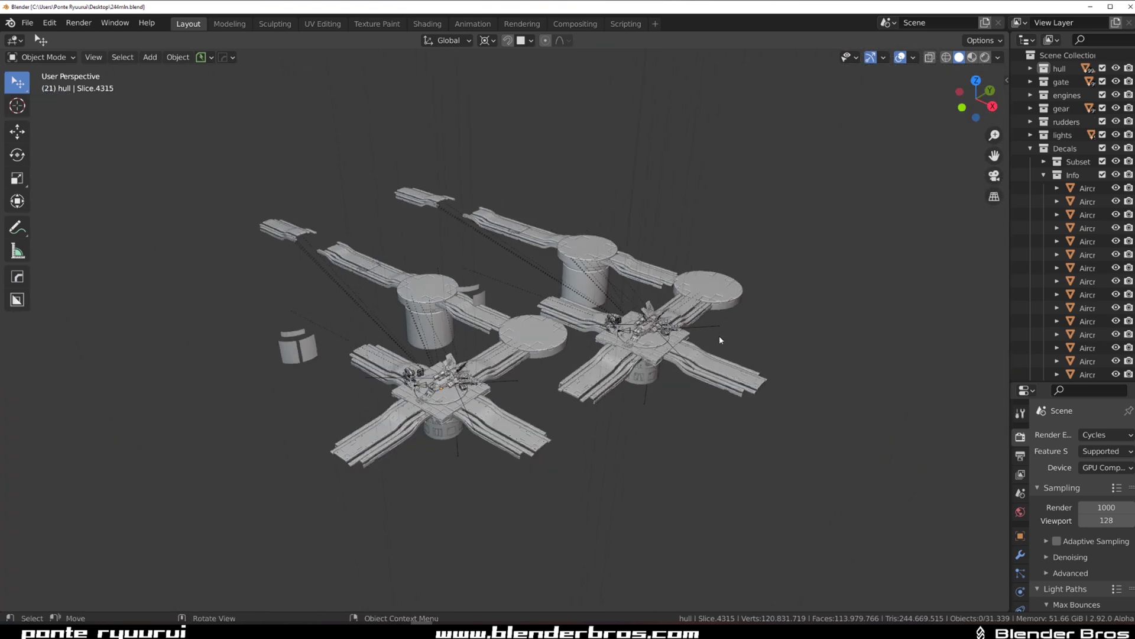
pyautogui.moveTo(697, 364)
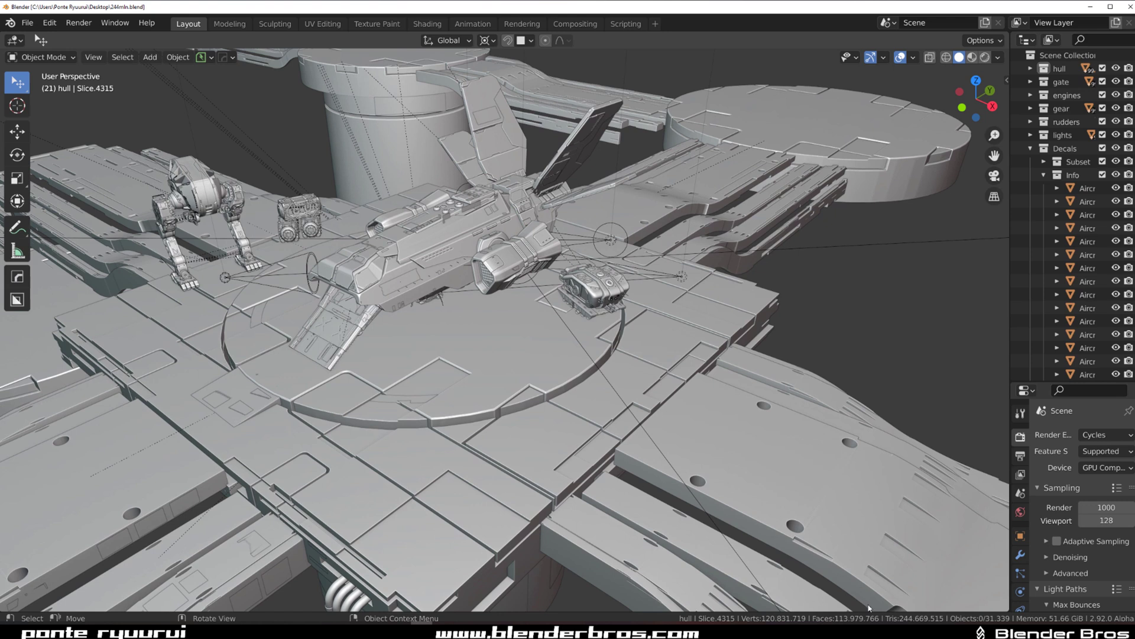
pyautogui.moveTo(568, 389)
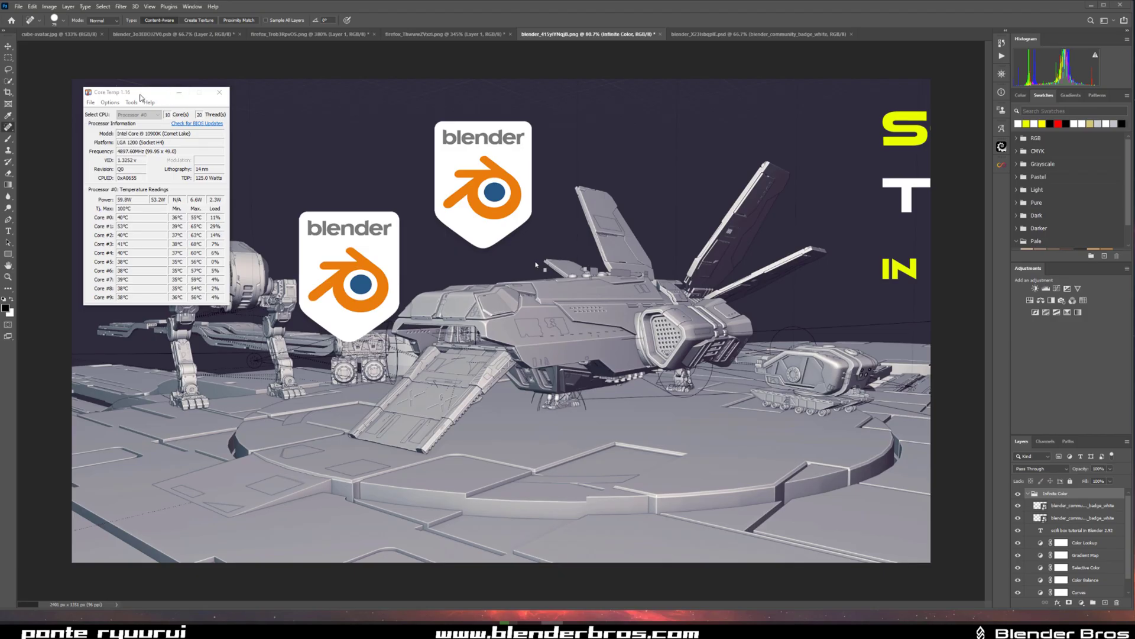
# Step: Drag the Core Temp CPU readout window aside, off the Blender thumbnail artwork
pyautogui.moveTo(111, 91); pyautogui.dragTo(167, 135)
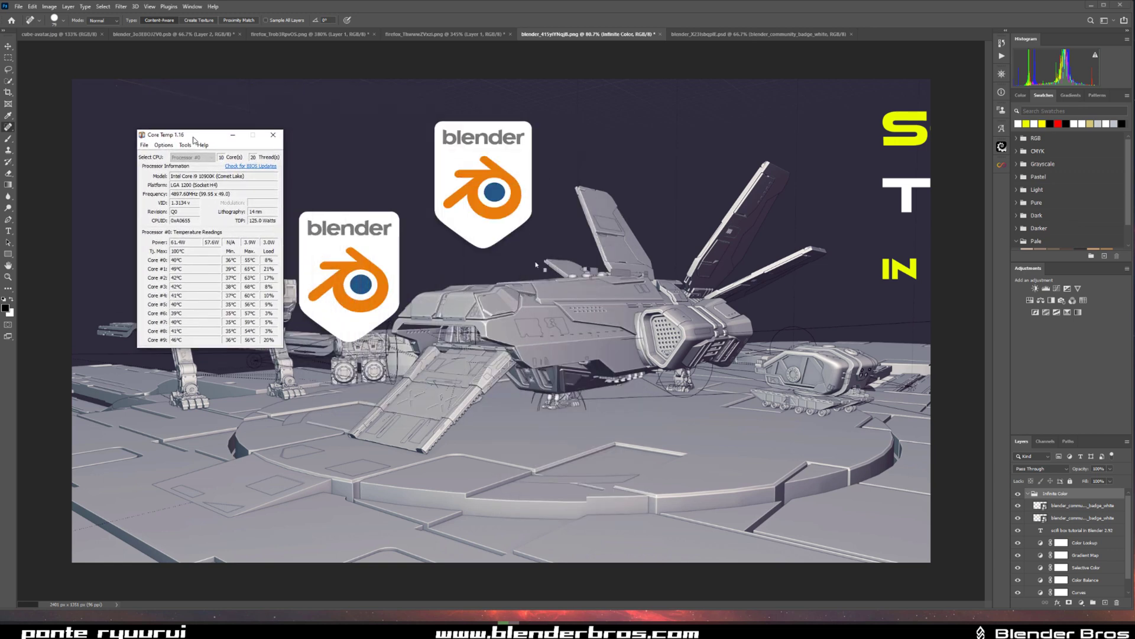
pyautogui.moveTo(203, 135); pyautogui.dragTo(163, 145)
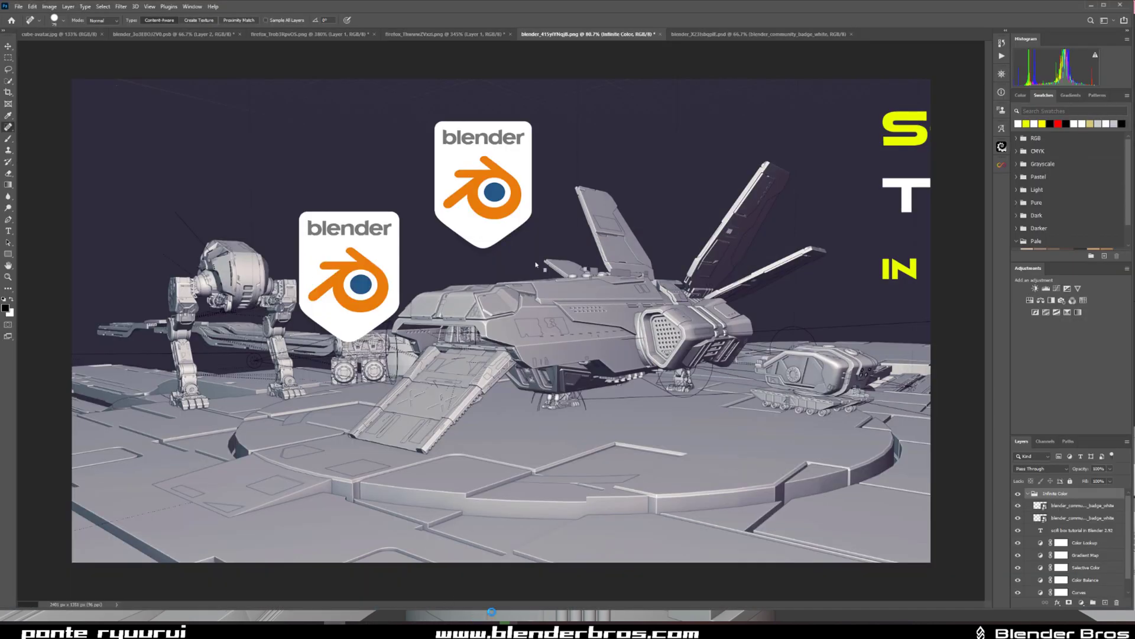
pyautogui.moveTo(610, 453)
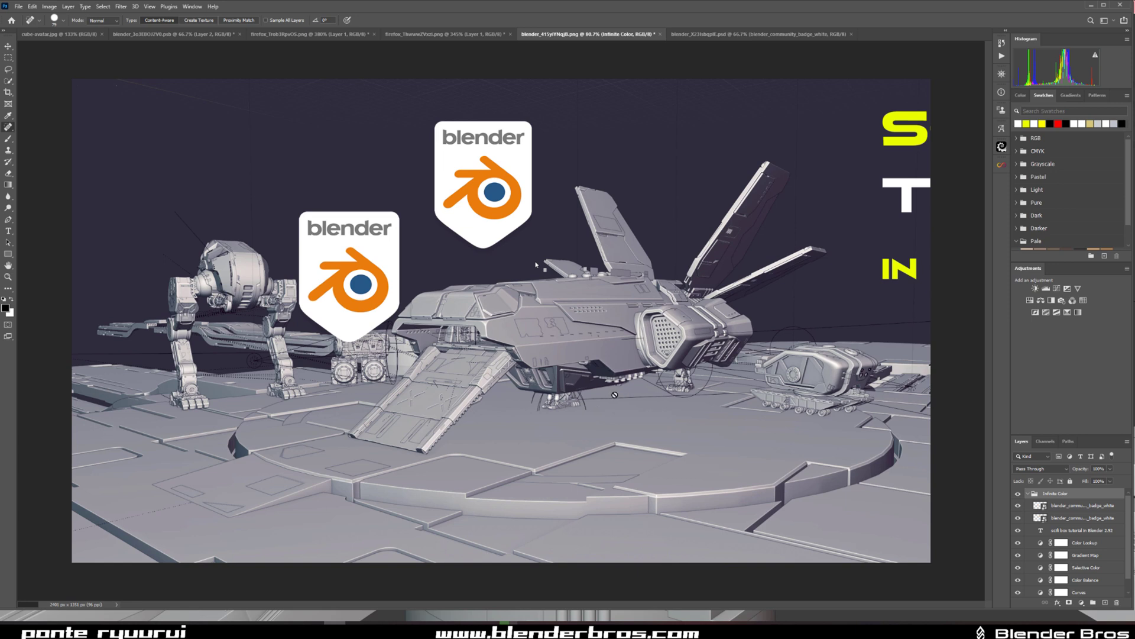
pyautogui.moveTo(644, 401)
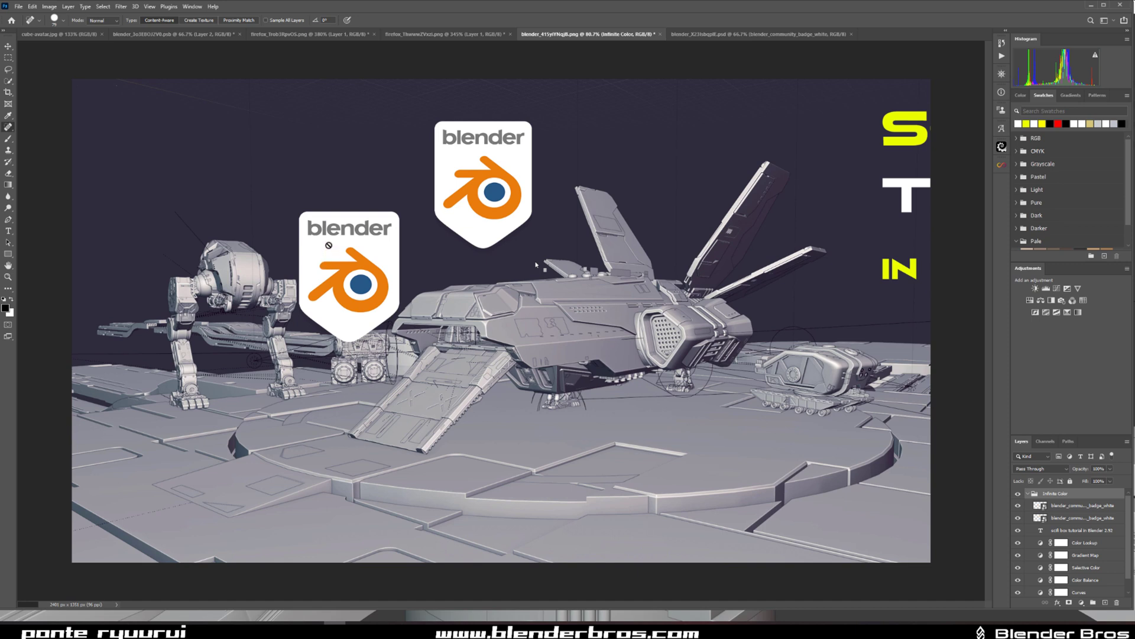
pyautogui.moveTo(366, 232)
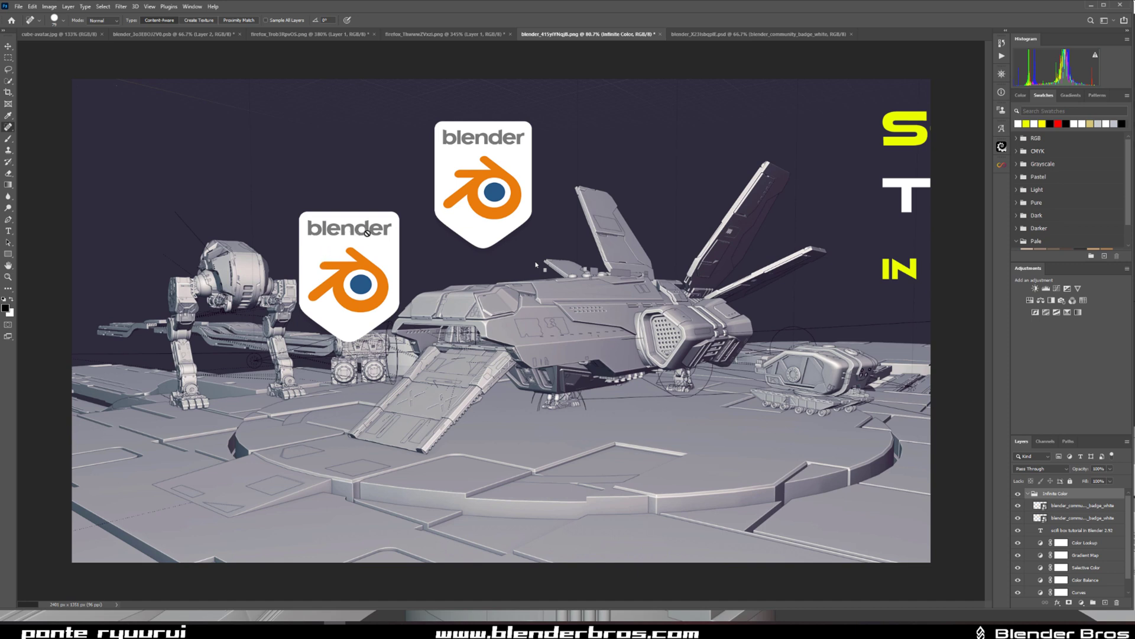
pyautogui.moveTo(459, 230)
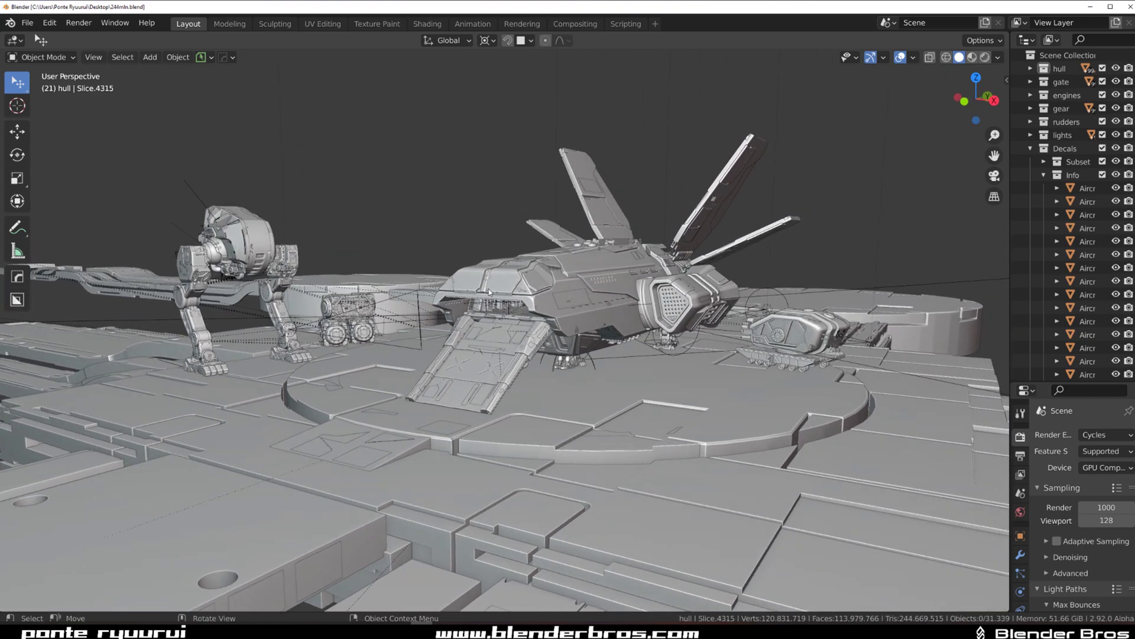
# Step: Orbit the viewport in toward the ship's flank and lowered ramp on the landing pad
pyautogui.moveTo(507, 289); pyautogui.dragTo(471, 260)
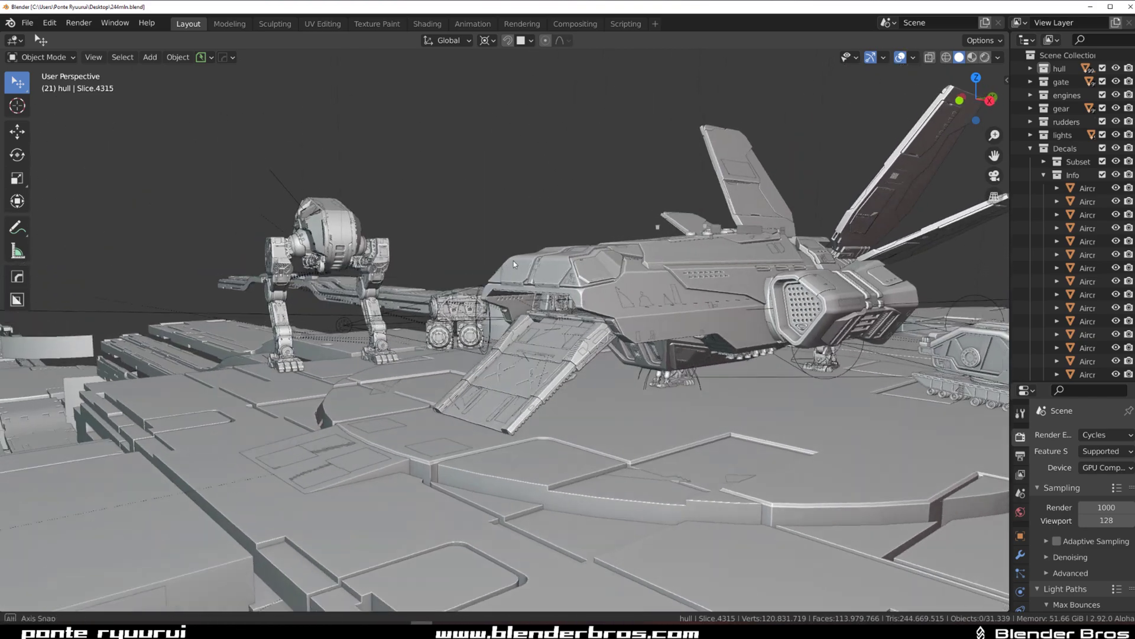